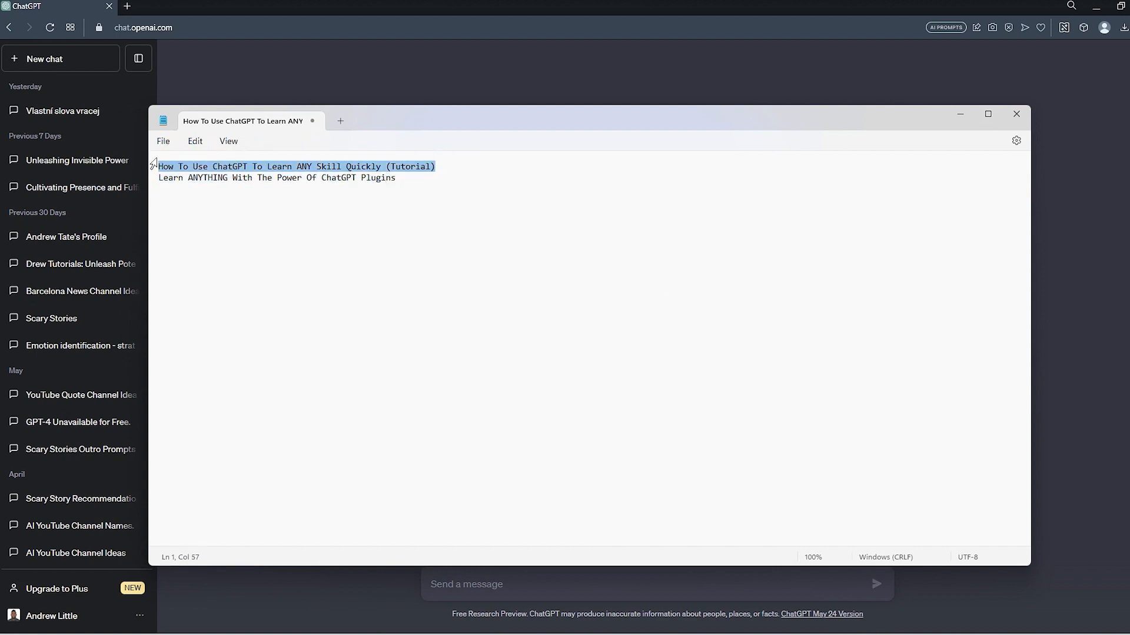
Minimize the Notepad notes so the blank ChatGPT chat shows again.
left_click(1016, 114)
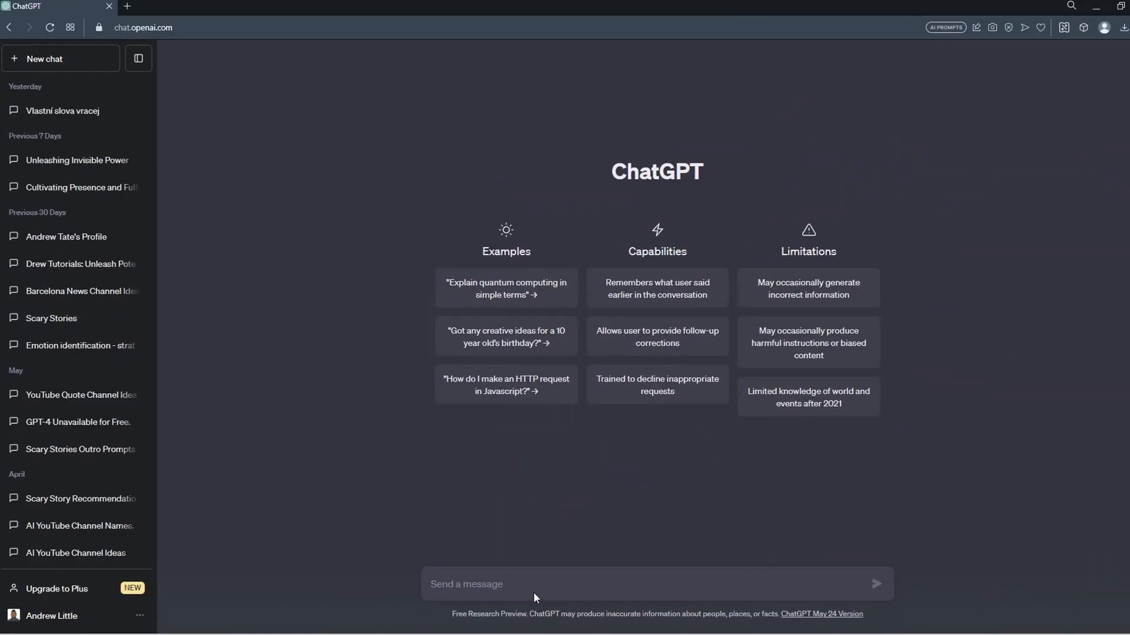
Send 'make this title more catchy -' with the pasted tutorial title to ChatGPT.
type("How To Use ChatGPT To Learn ANY Skill Quickly (Tutorial)")
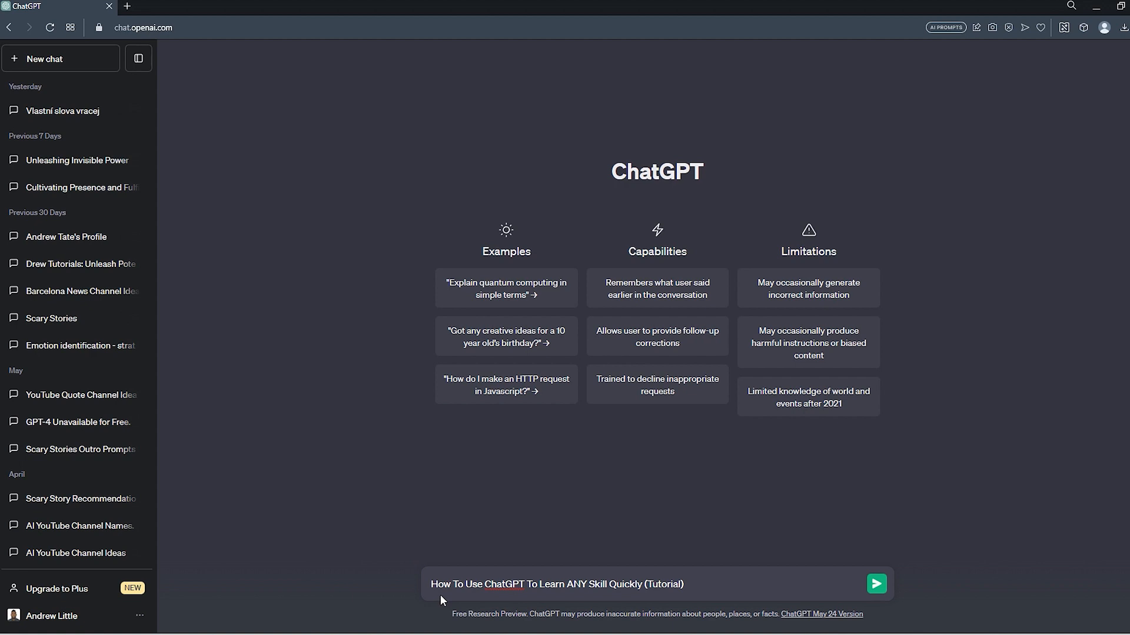
type("make this title more catchy -")
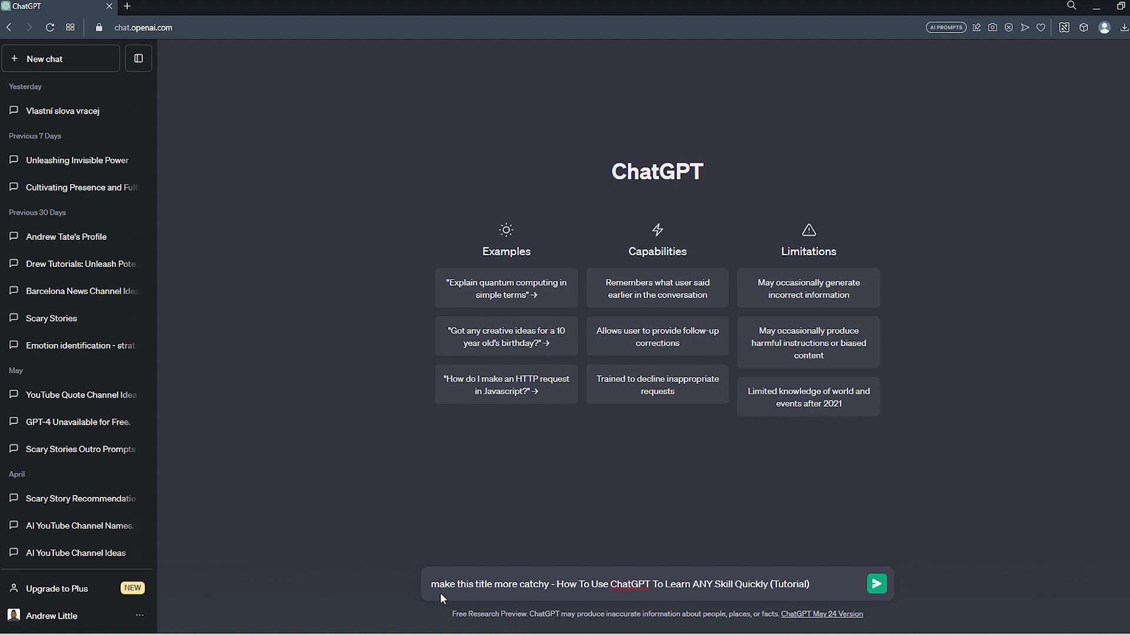
left_click(878, 584)
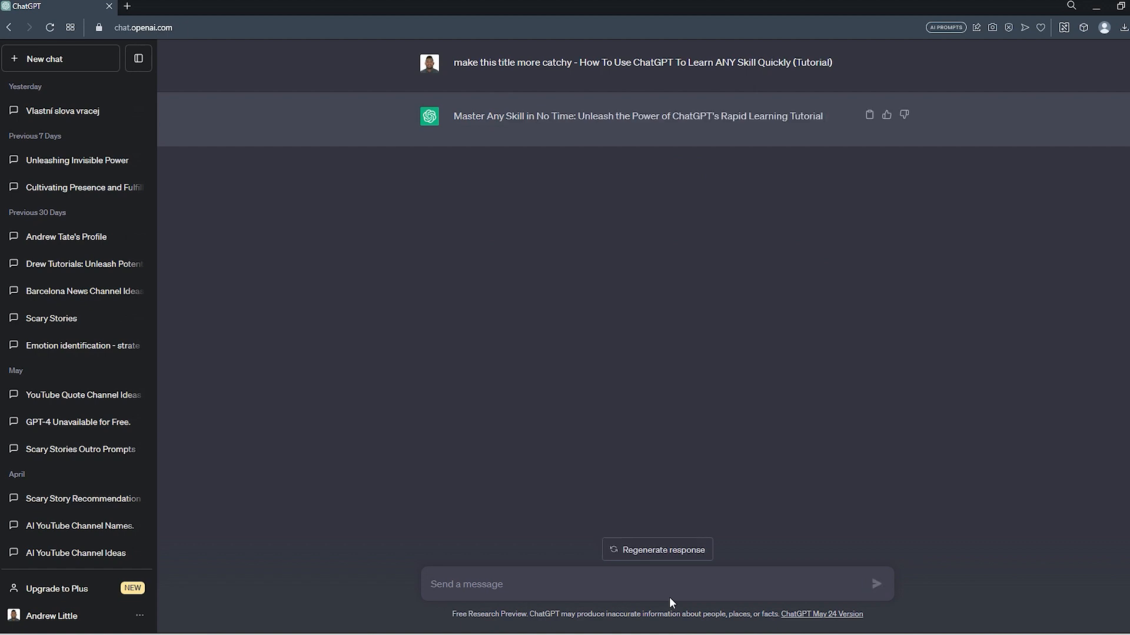
Send 'give me 10 more variations of the title', resubmitting it after the error via Save & Submit.
left_click(61, 59)
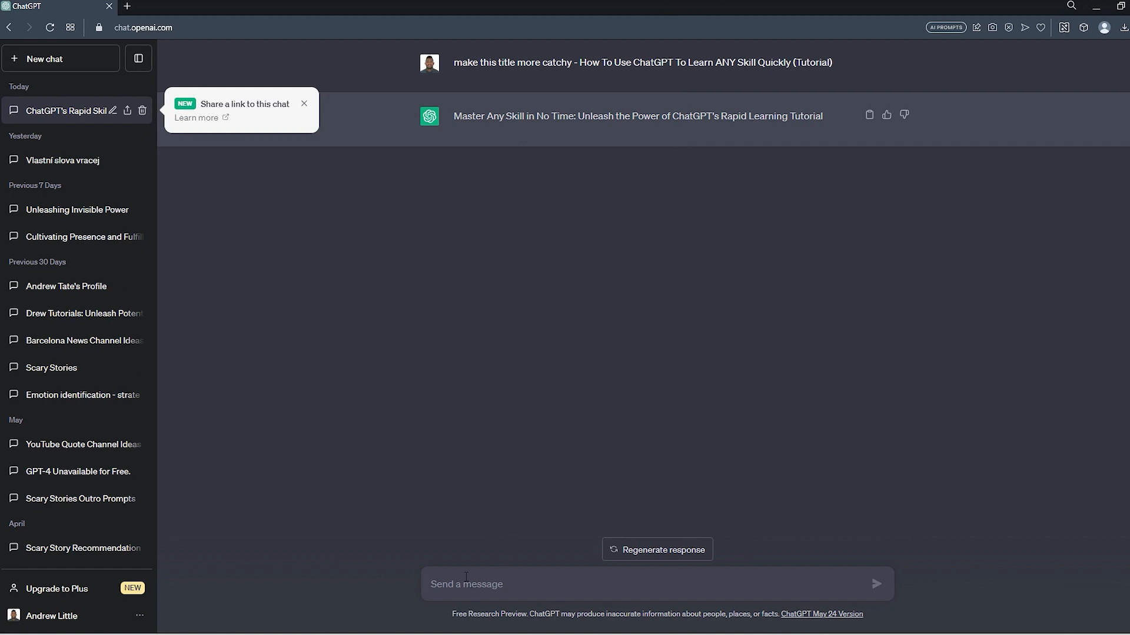
left_click(631, 216)
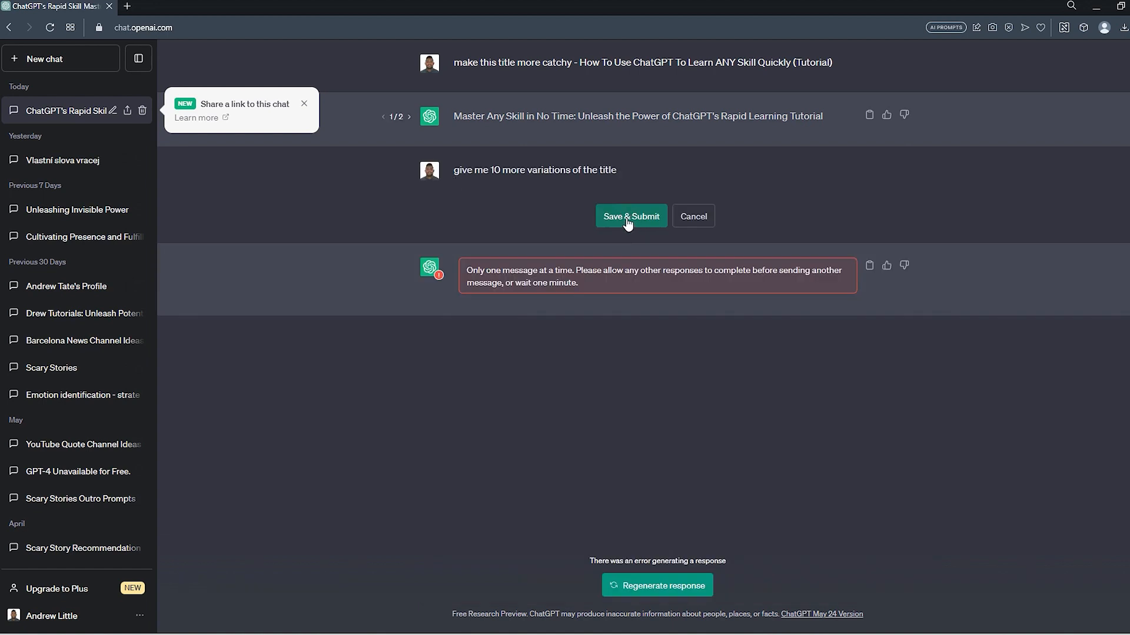
left_click(631, 217)
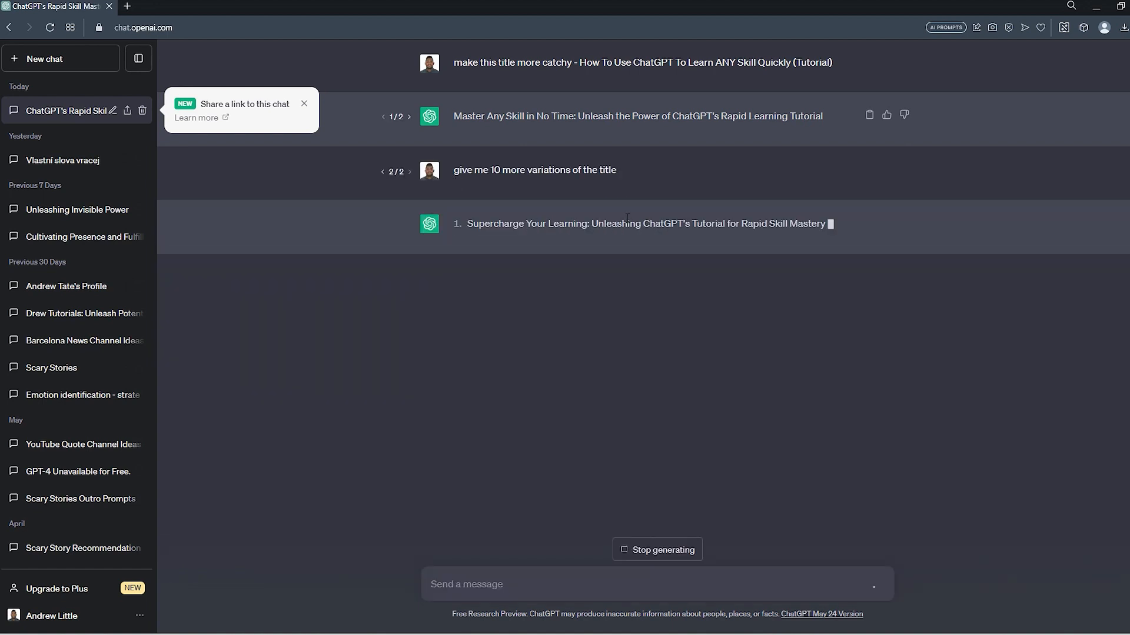